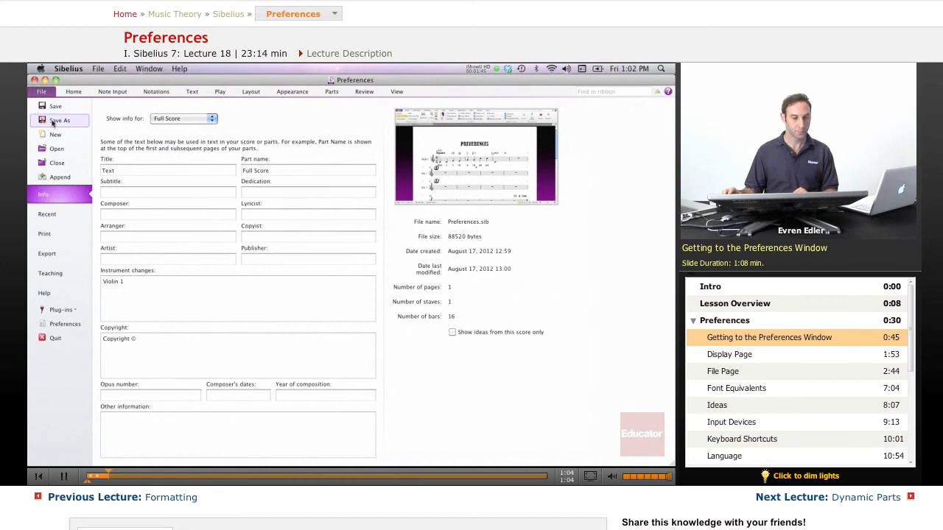
mouse_move(64, 324)
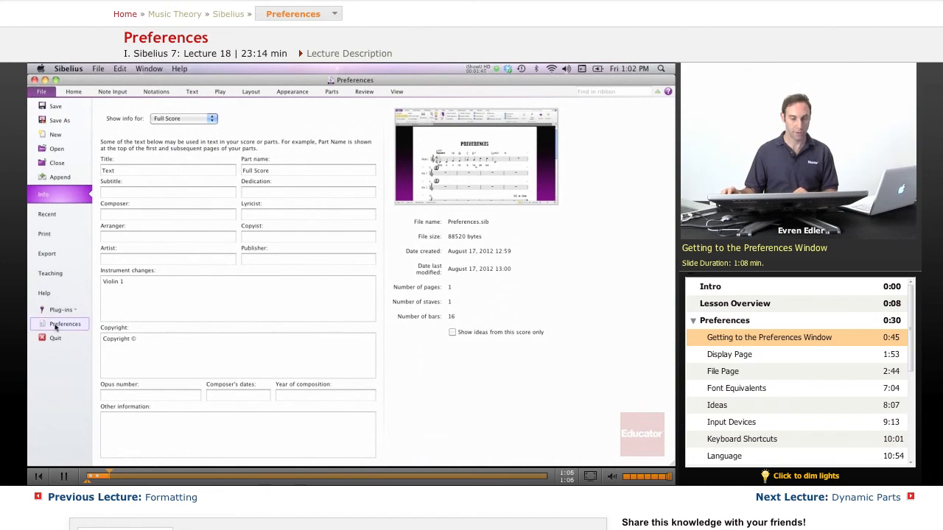
Exit the File backstage view back to the Preferences score with its notation visible
click(65, 324)
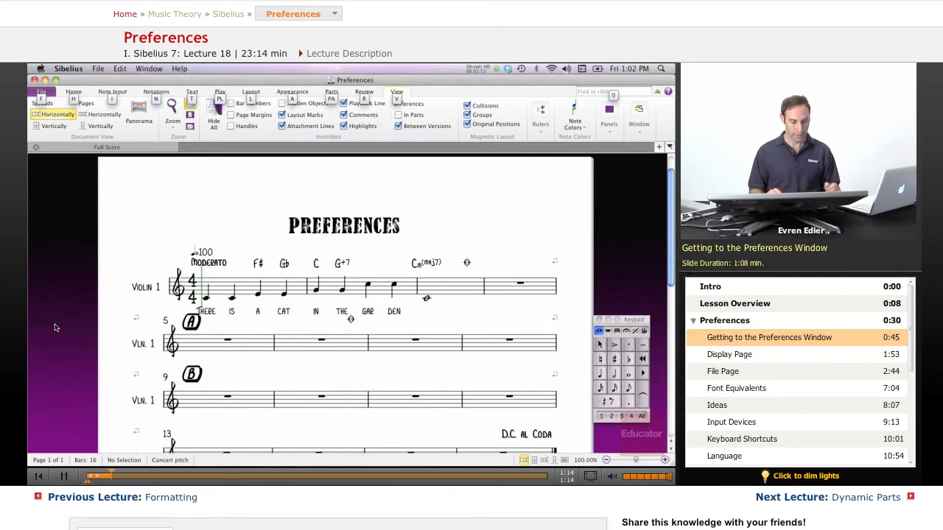
click(41, 91)
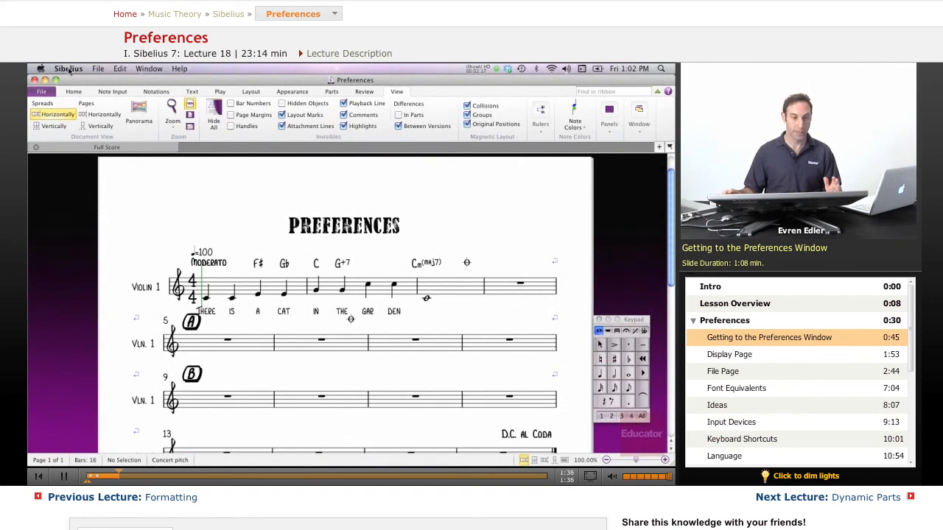
click(68, 68)
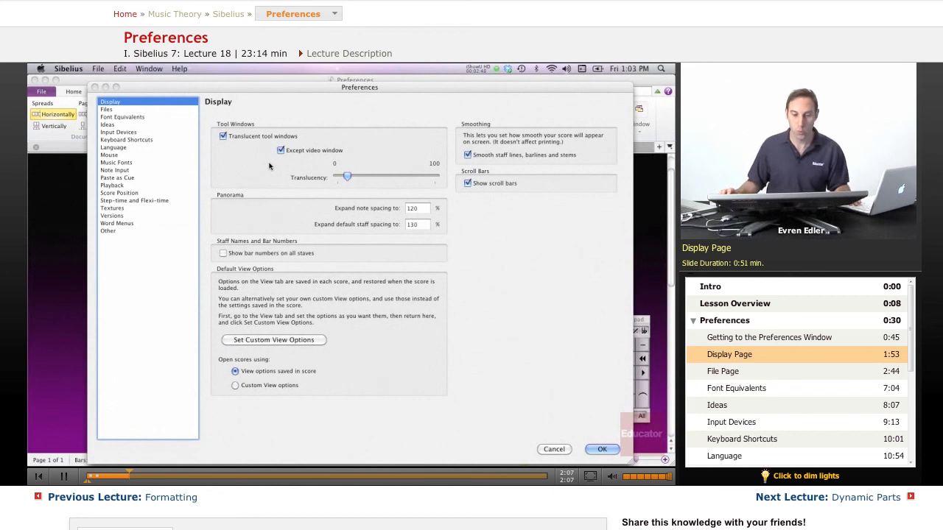
mouse_move(305, 231)
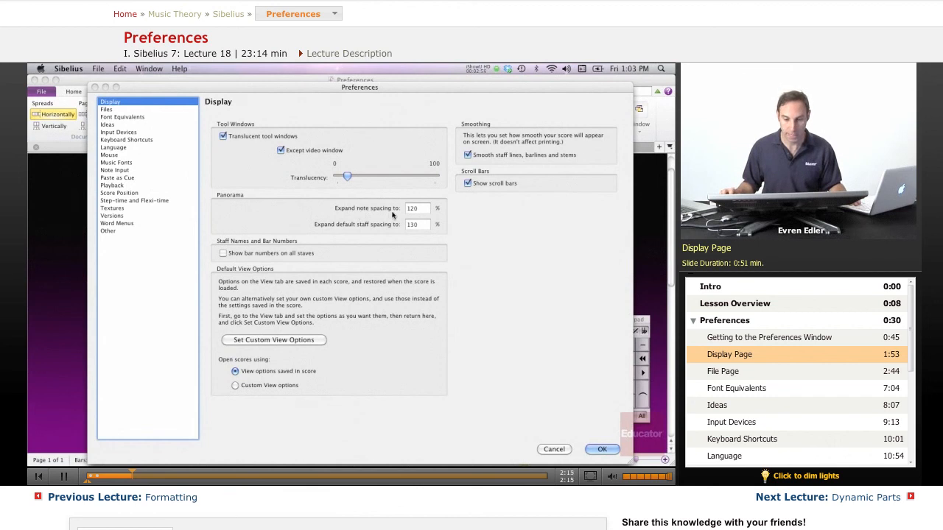
mouse_move(346, 232)
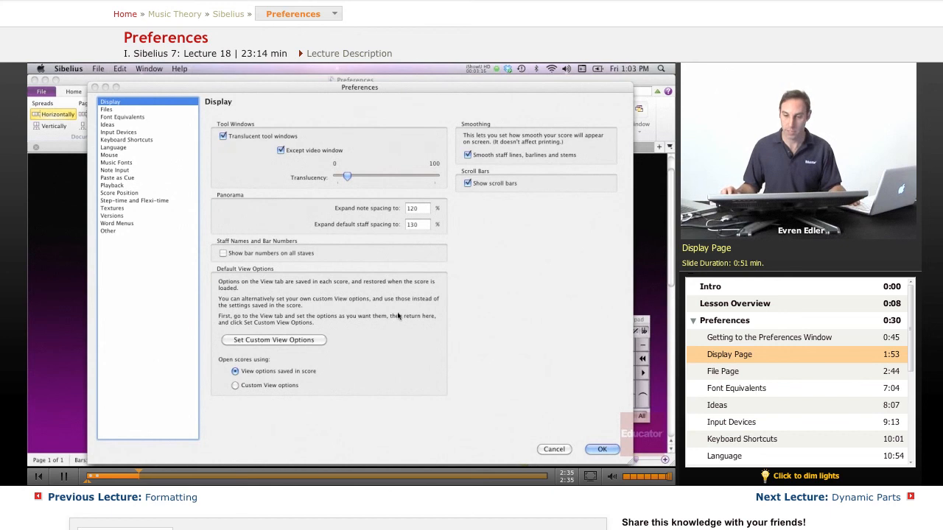
mouse_move(529, 214)
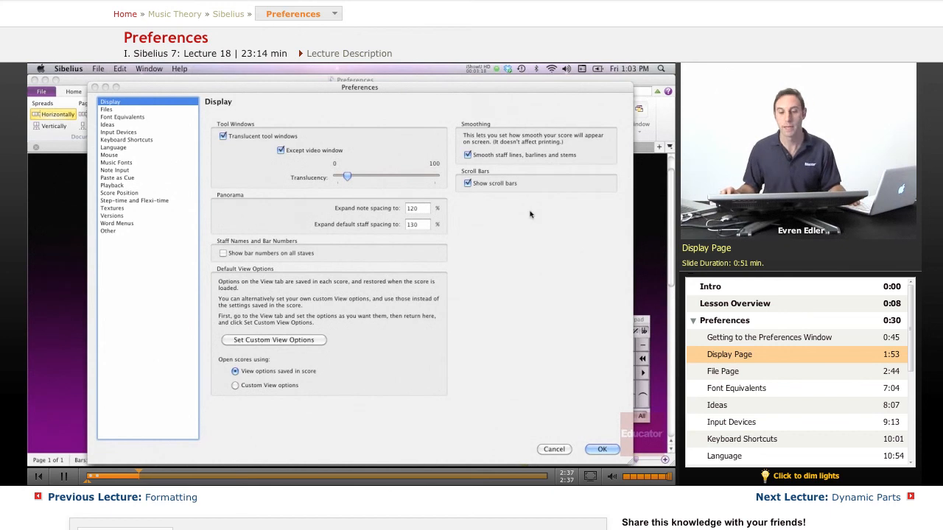
mouse_move(484, 195)
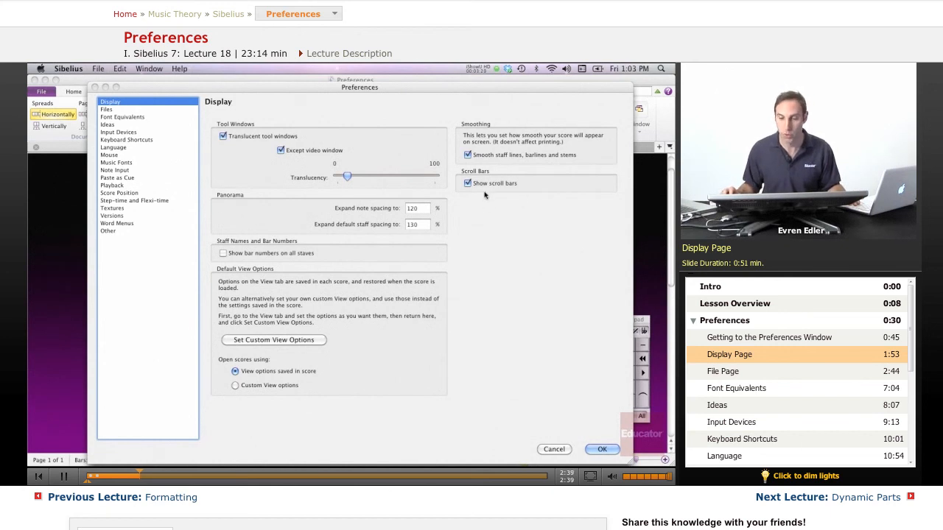
mouse_move(495, 389)
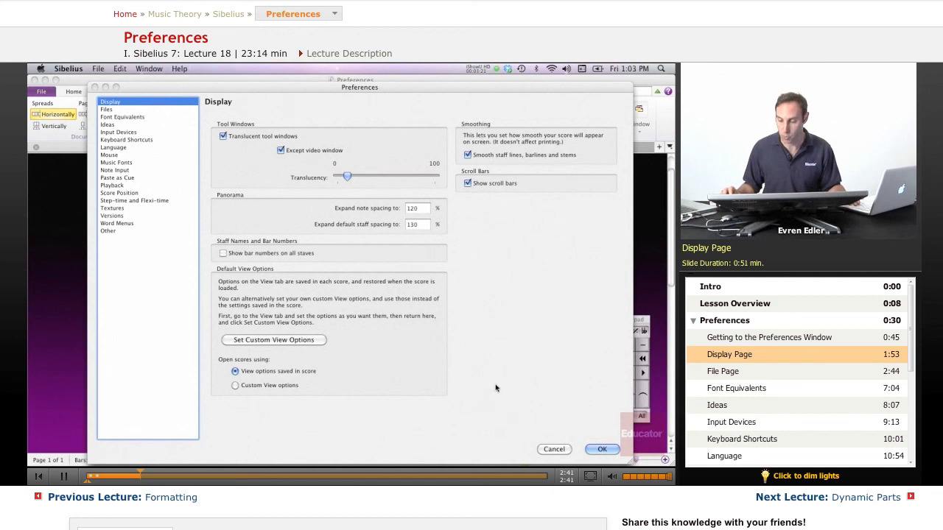